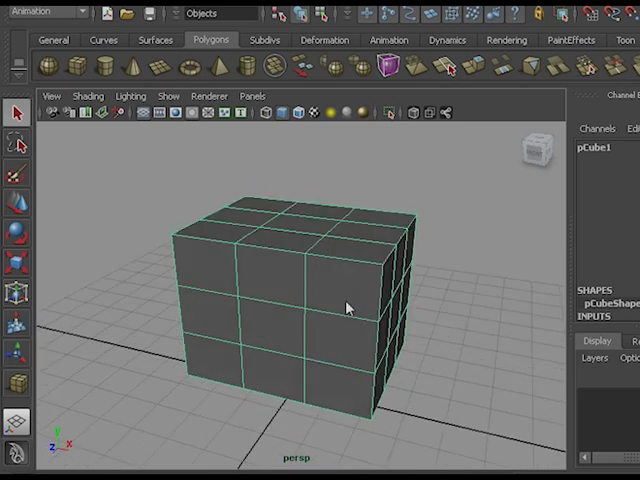
- Zoom out to see the whole subdivided cube and duplicate it as pCube2
drag(350, 305, 315, 330)
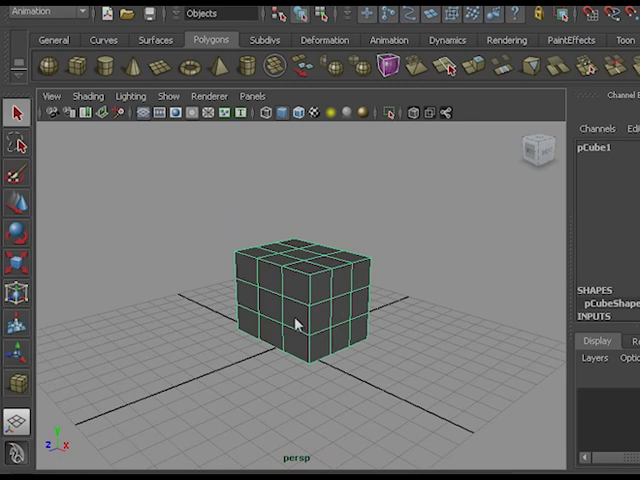
key(ctrl+d)
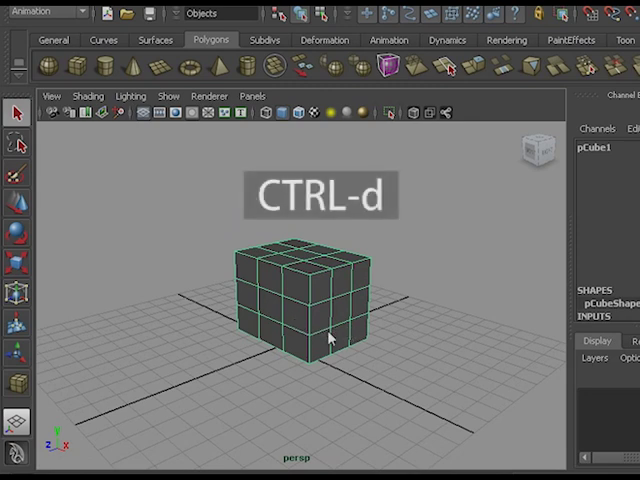
key(ctrl+d)
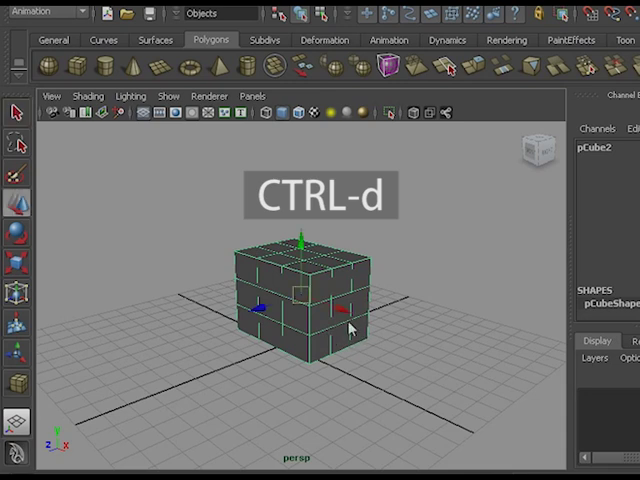
- Move pCube2 right of the original and sculpt it into a lumpy, pinched shape
key(ctrl+d)
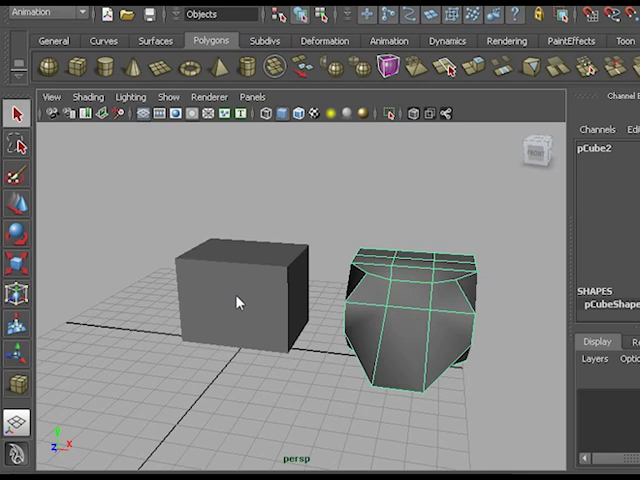
- With pCube2 and pCube1 selected, create blendShape1 with pCube2 as target
click(240, 300)
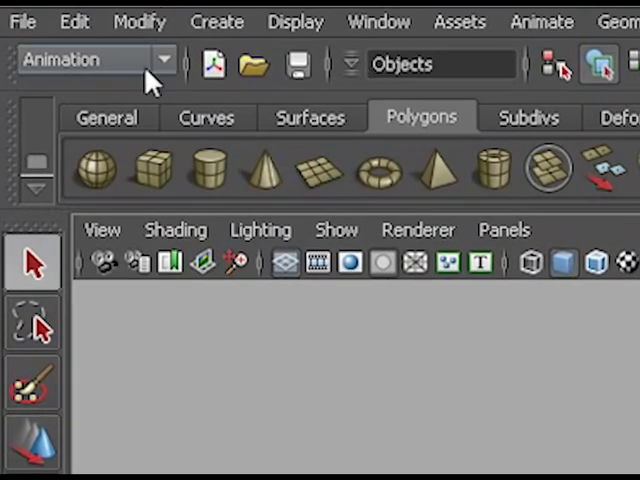
mouse_move(140, 75)
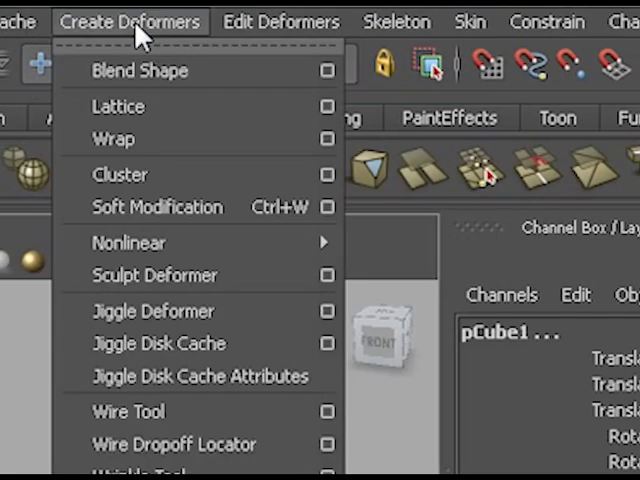
mouse_move(140, 70)
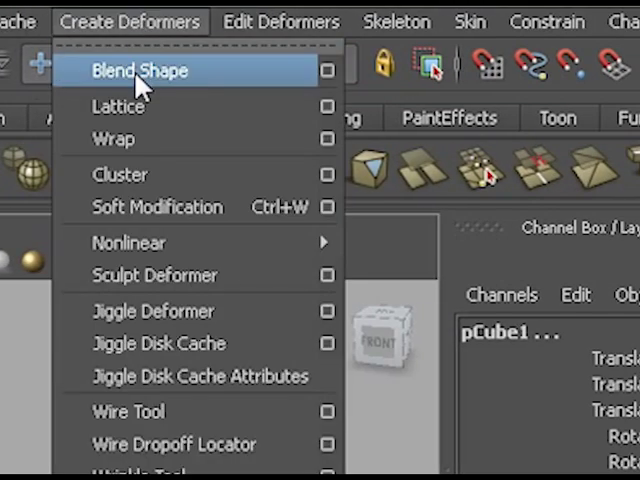
click(135, 71)
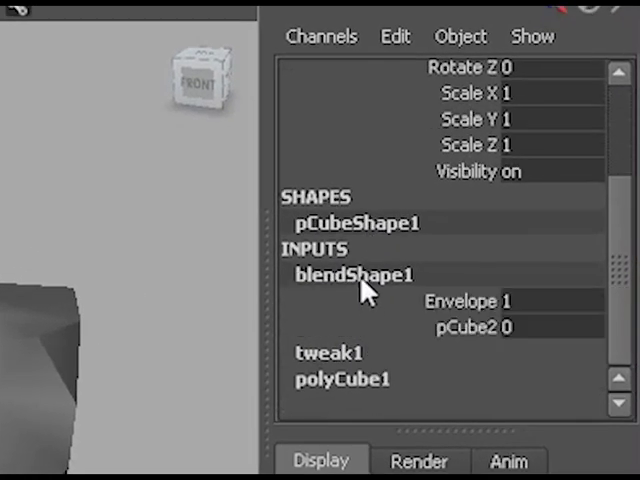
mouse_move(480, 360)
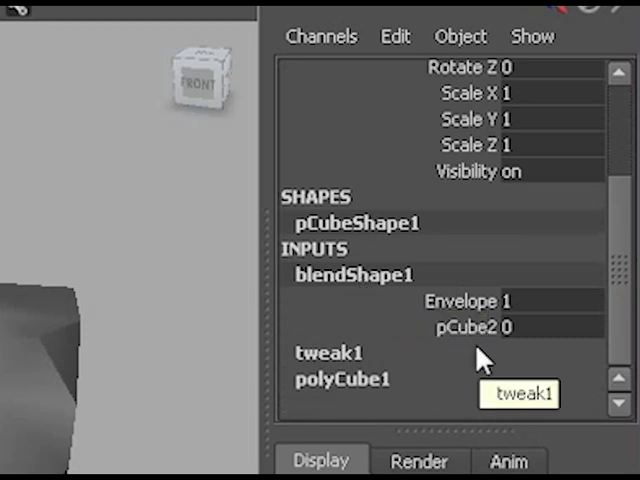
- Select the pCube2 target weight under blendShape1 in the Channel Box
click(470, 327)
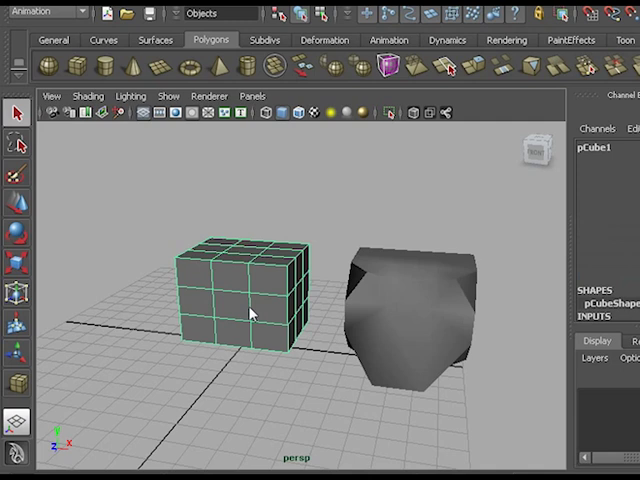
- Duplicate pCube1 as pCube3 and move it to the original's left
key(ctrl+d)
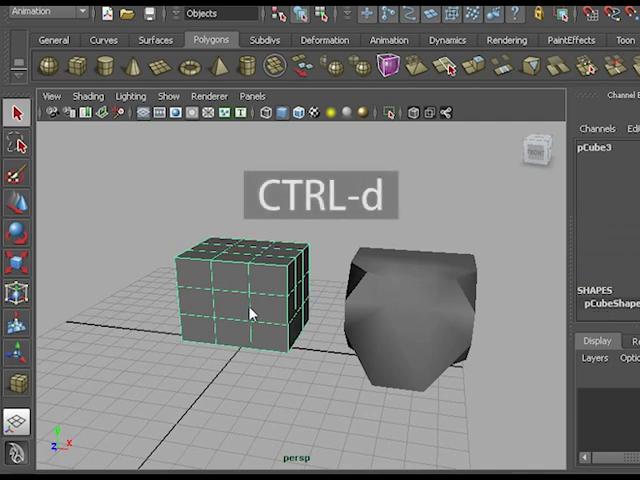
key(ctrl+d)
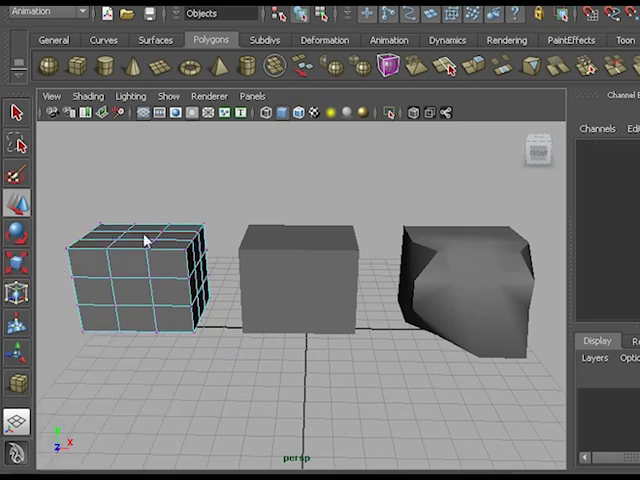
- Pull pCube3's top vertex into a peak, push one side inward, and orbit the view
click(150, 230)
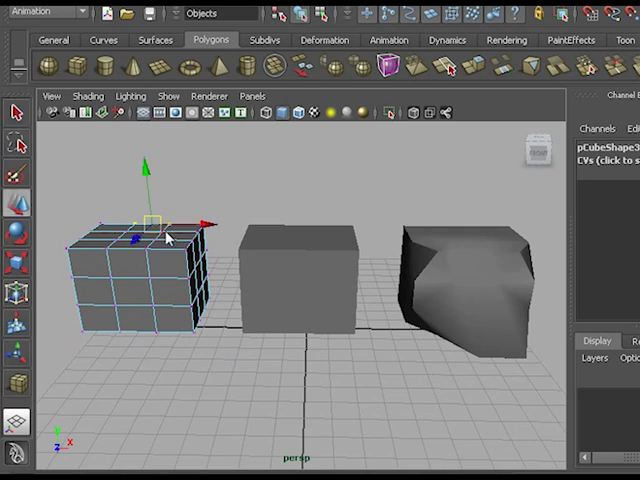
drag(150, 222, 150, 170)
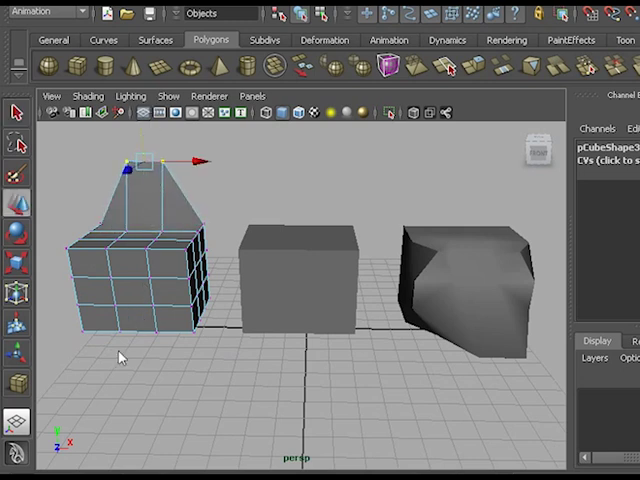
mouse_move(60, 258)
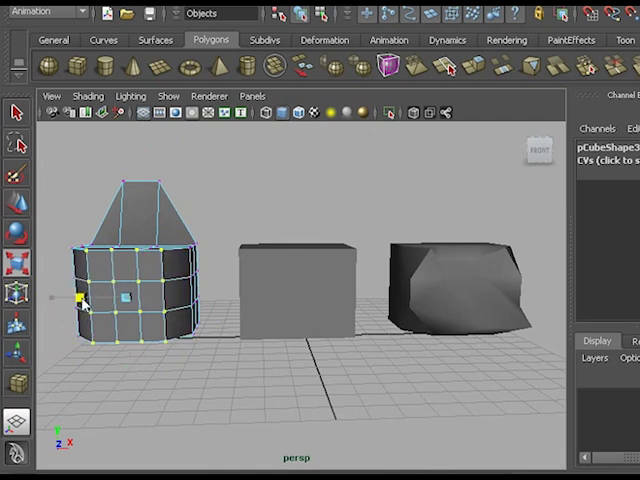
drag(82, 300, 131, 356)
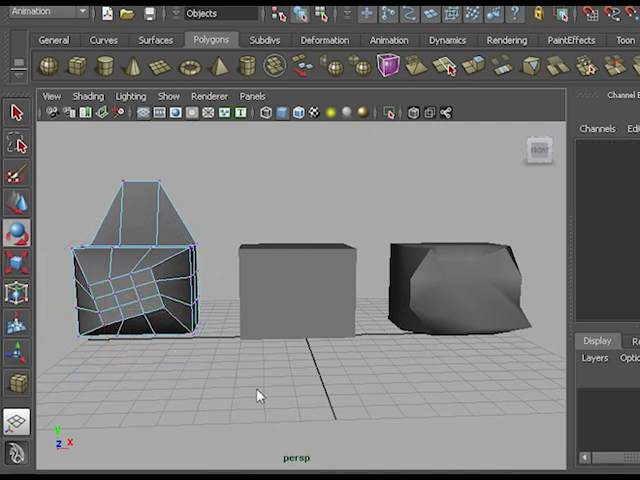
drag(258, 395, 306, 360)
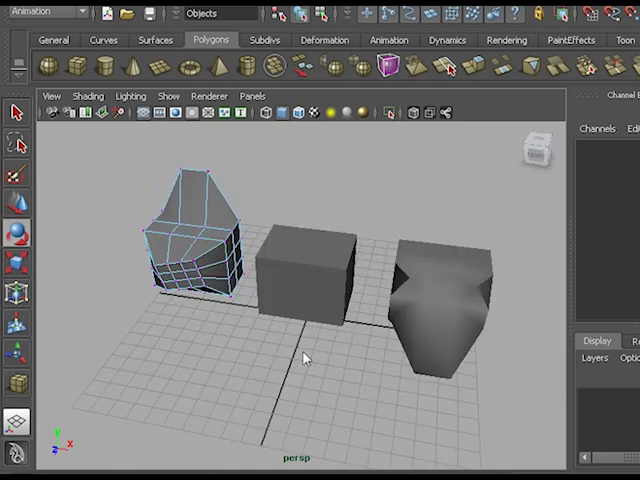
mouse_move(231, 326)
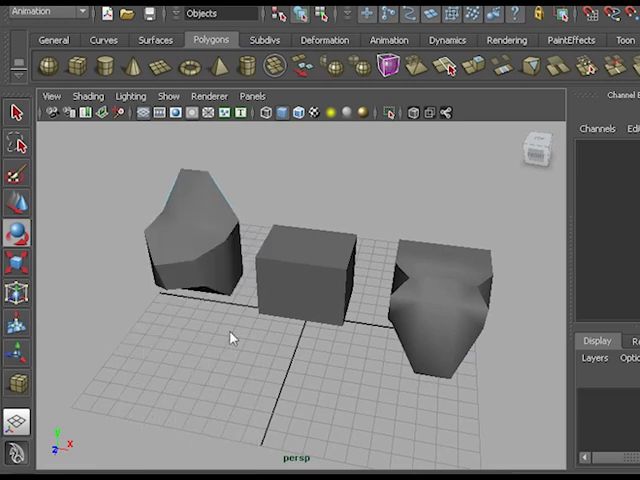
- Select pCube3 then pCube1 and add pCube3 as a blendShape1 target
click(195, 240)
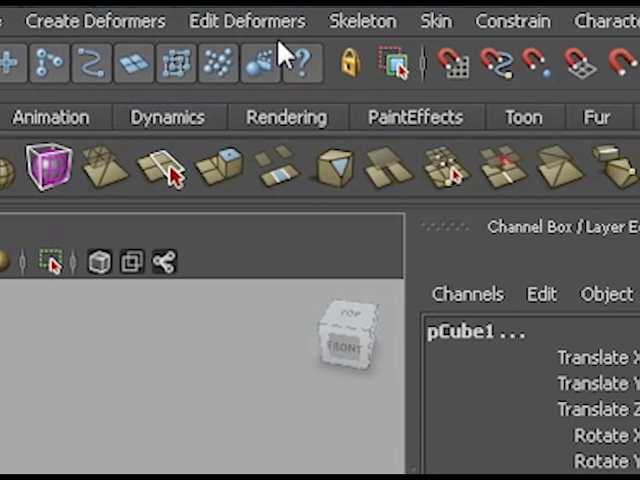
click(246, 20)
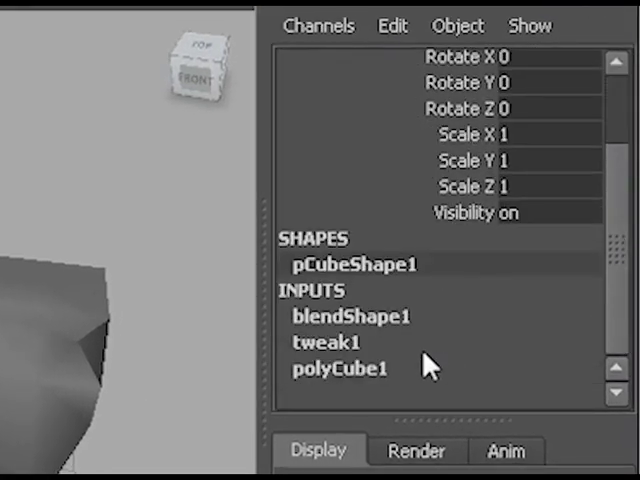
- Set the pCube2 and pCube3 weights under blendShape1 to 1
click(350, 316)
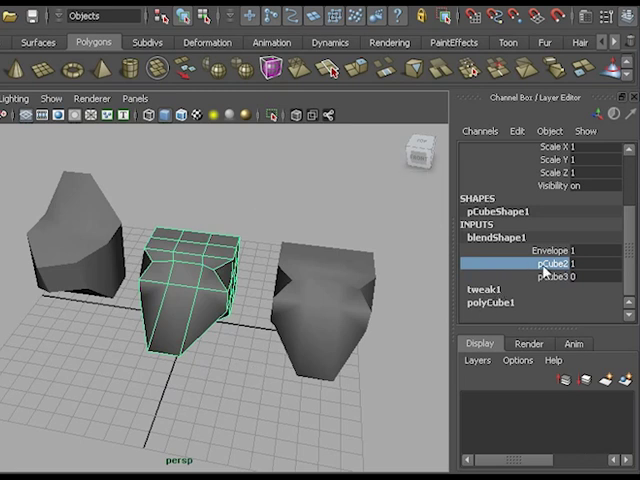
click(540, 274)
text(1)
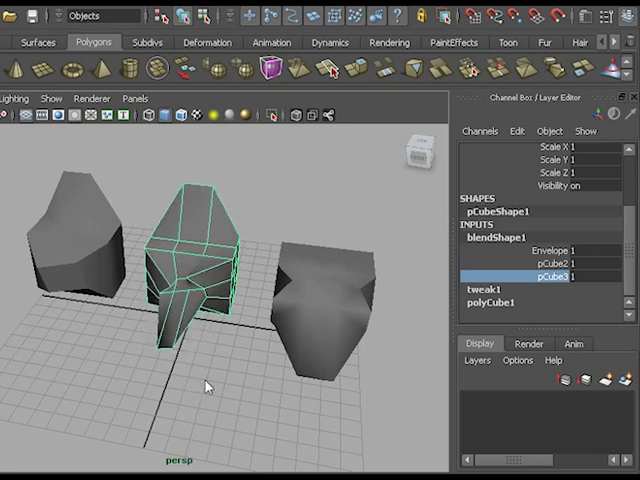
mouse_move(210, 388)
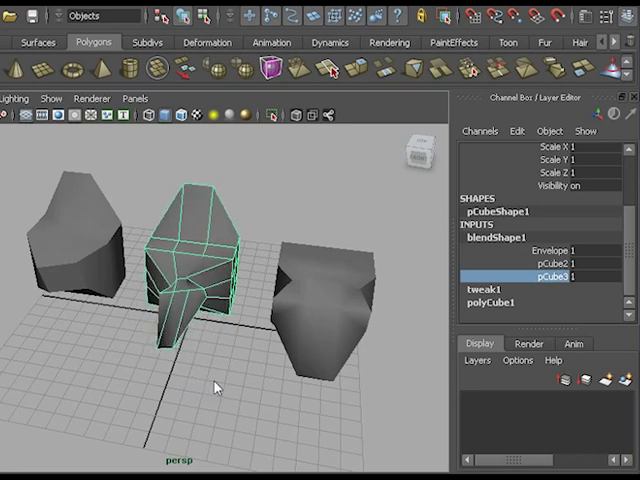